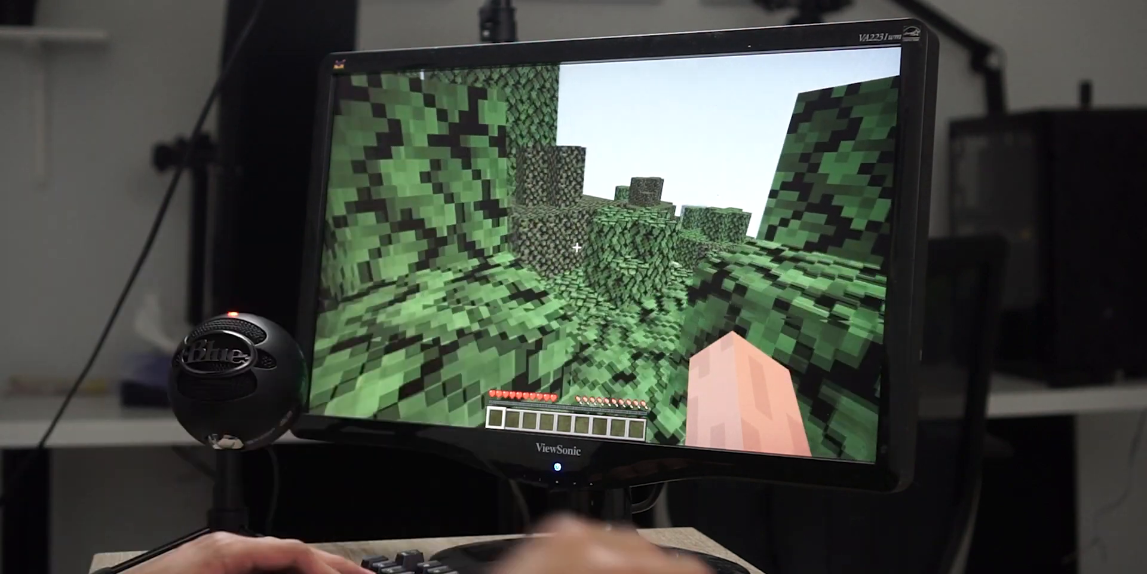
Step: Quit the Minecraft session and return to the Windows desktop
key("Escape")
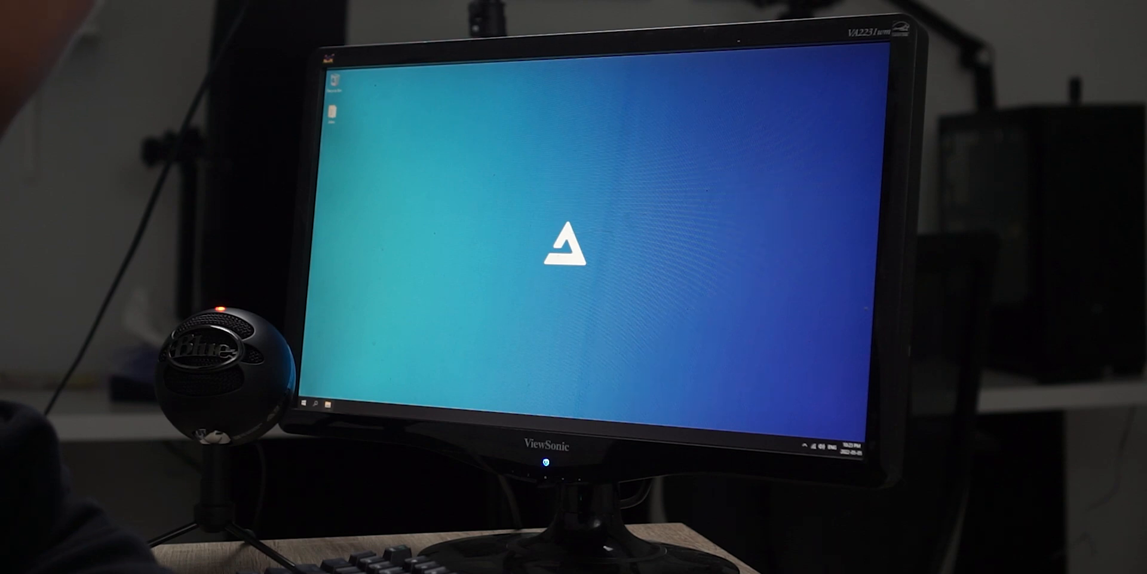
Step: Browse into the Atlas folder's setup subfolder and launch Chrome from it
left_click(300, 406)
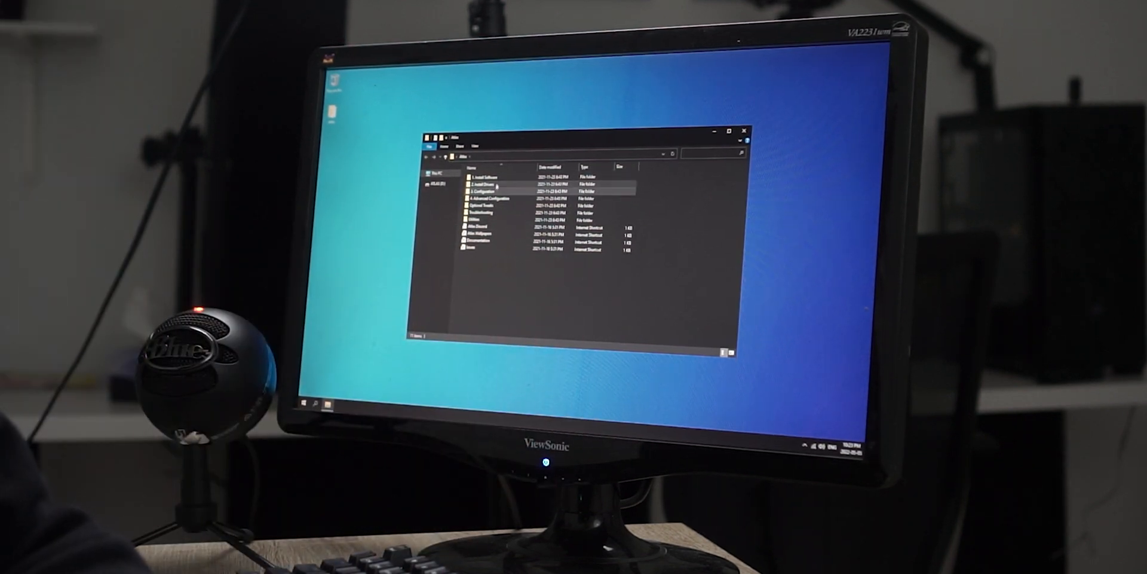
double_click(483, 178)
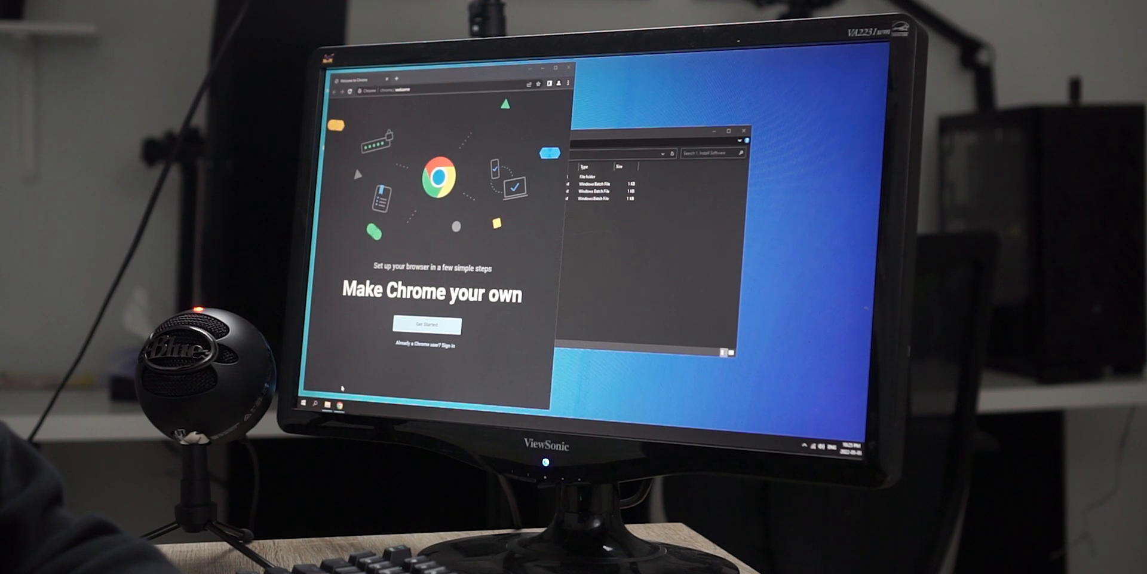
Step: Finish Chrome's first-run setup, skipping bookmarks, to reach the new tab page
left_click(428, 325)
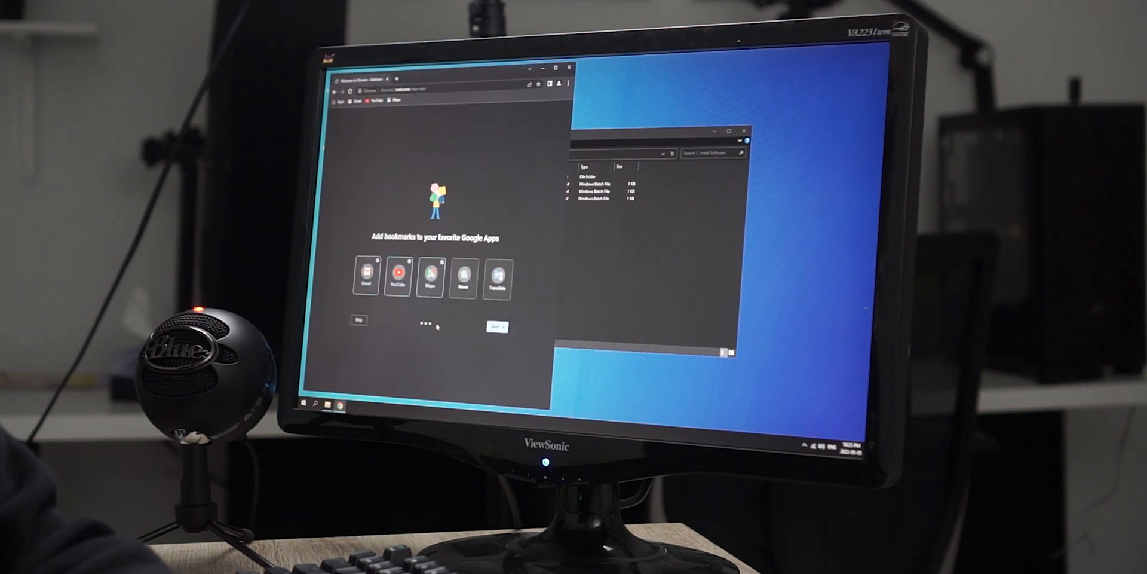
left_click(357, 320)
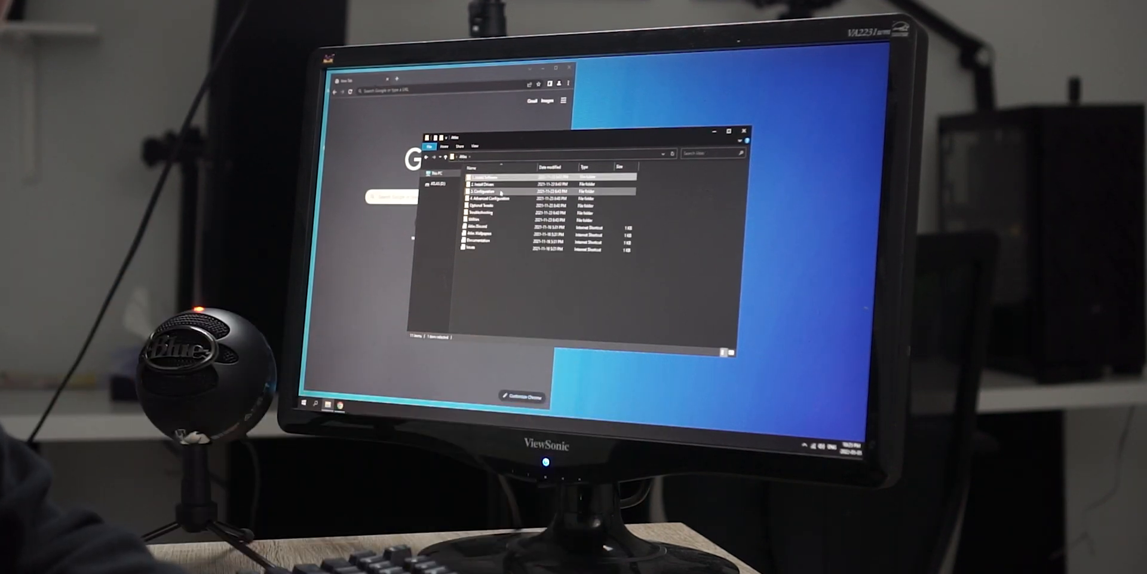
Step: Launch the Intel graphics driver setup and continue past its welcome and readme screens
double_click(482, 182)
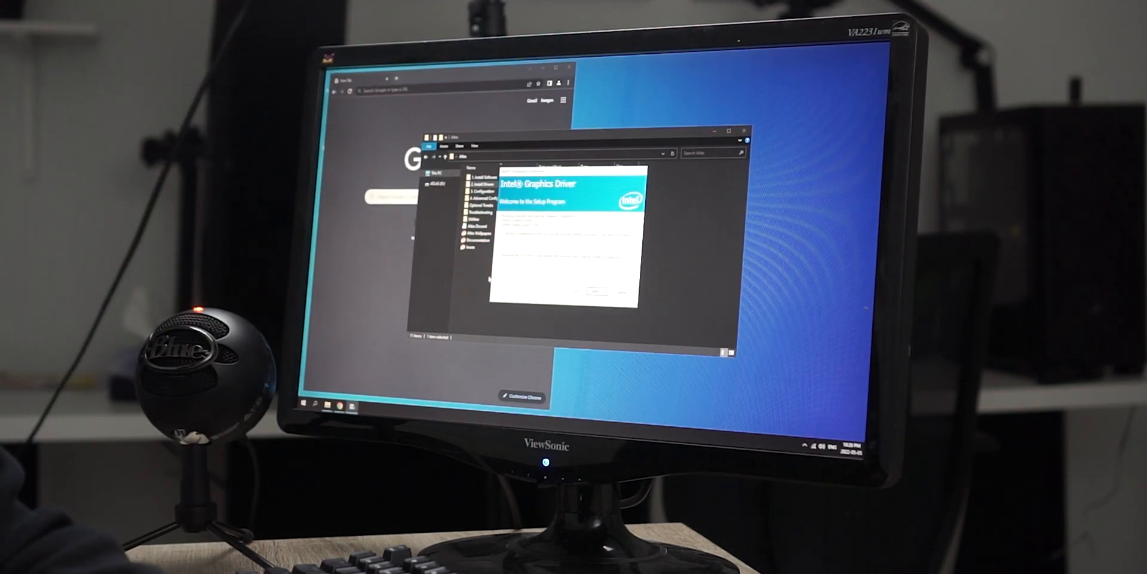
left_click(593, 292)
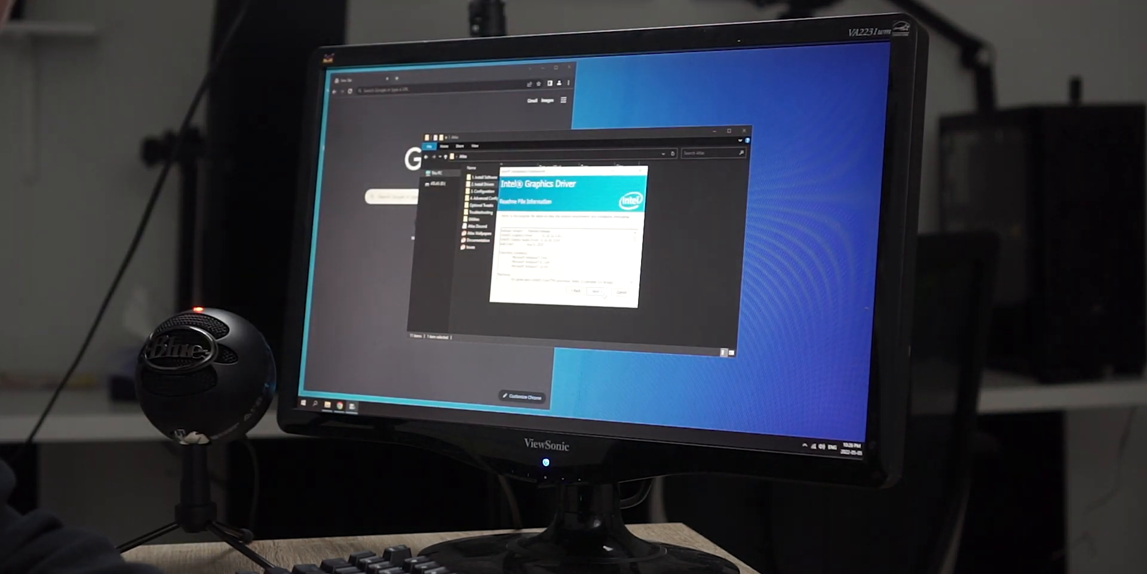
left_click(582, 292)
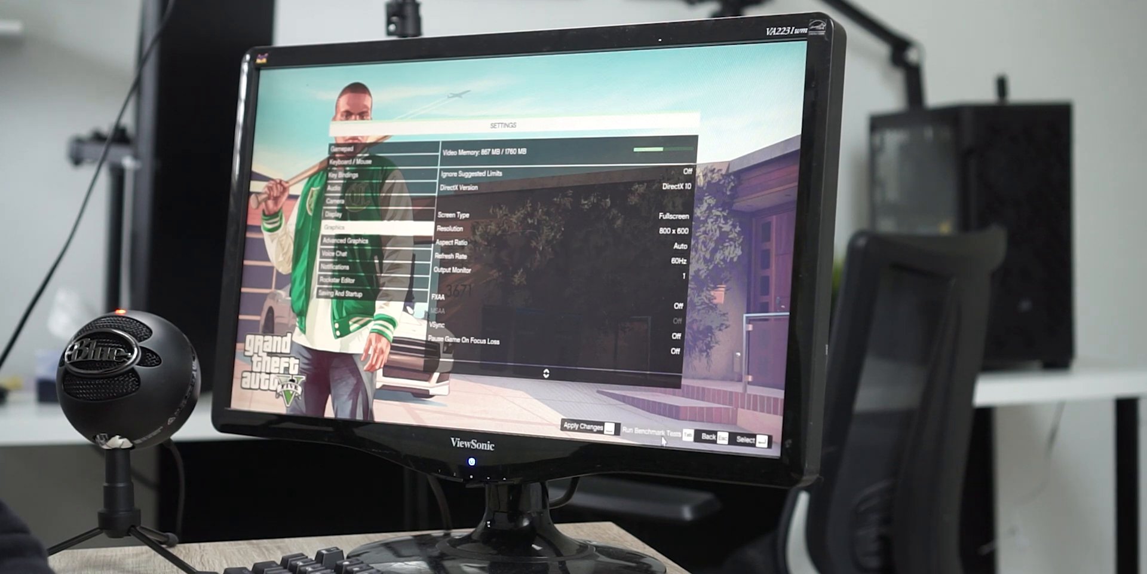
Step: Start GTA V's benchmark tests at 800 x 600 fullscreen, accepting the reboot warning
left_click(654, 428)
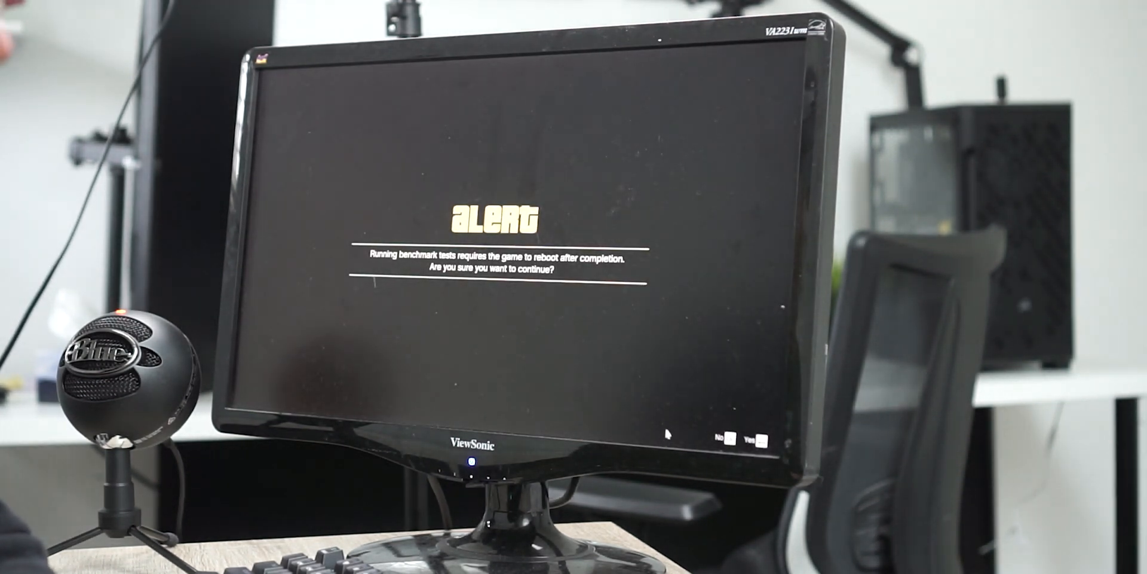
left_click(776, 434)
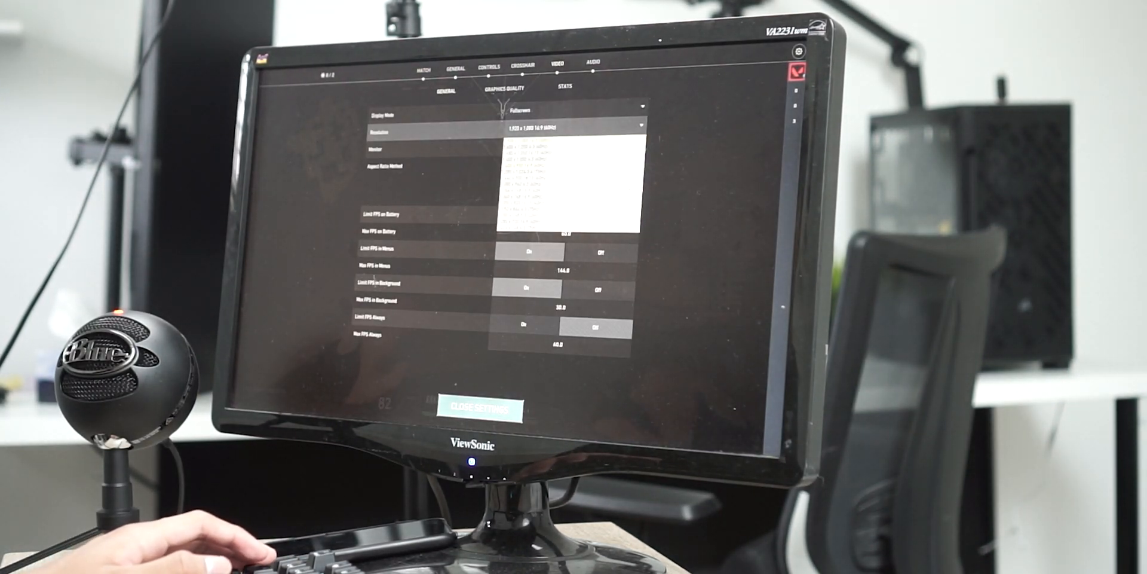
left_click(571, 161)
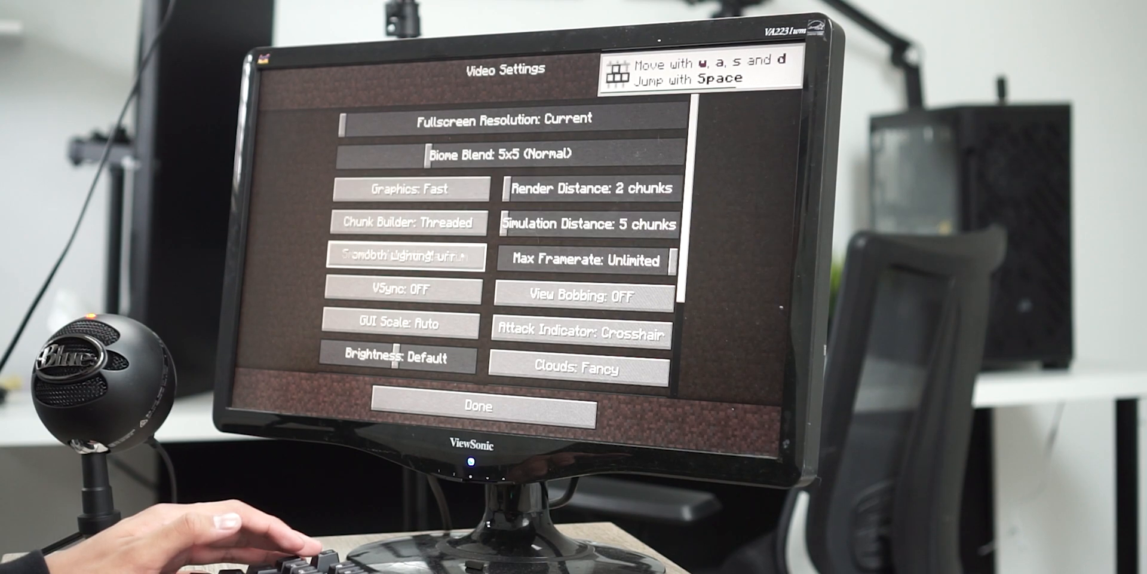
Step: Leave Video Settings with Fast graphics and 2-chunk render distance and return to the world
left_click(478, 406)
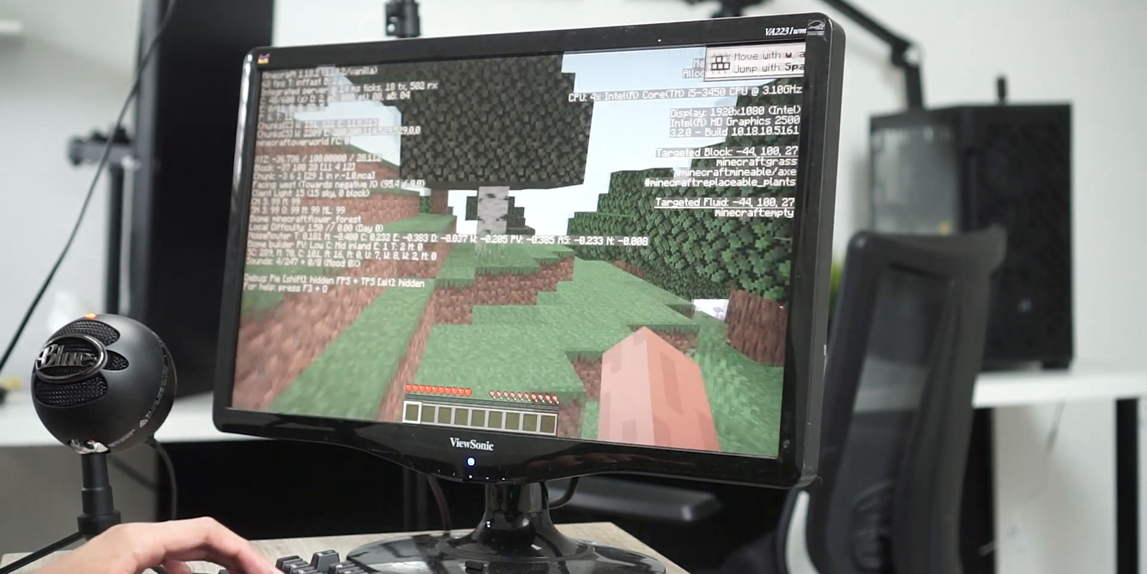